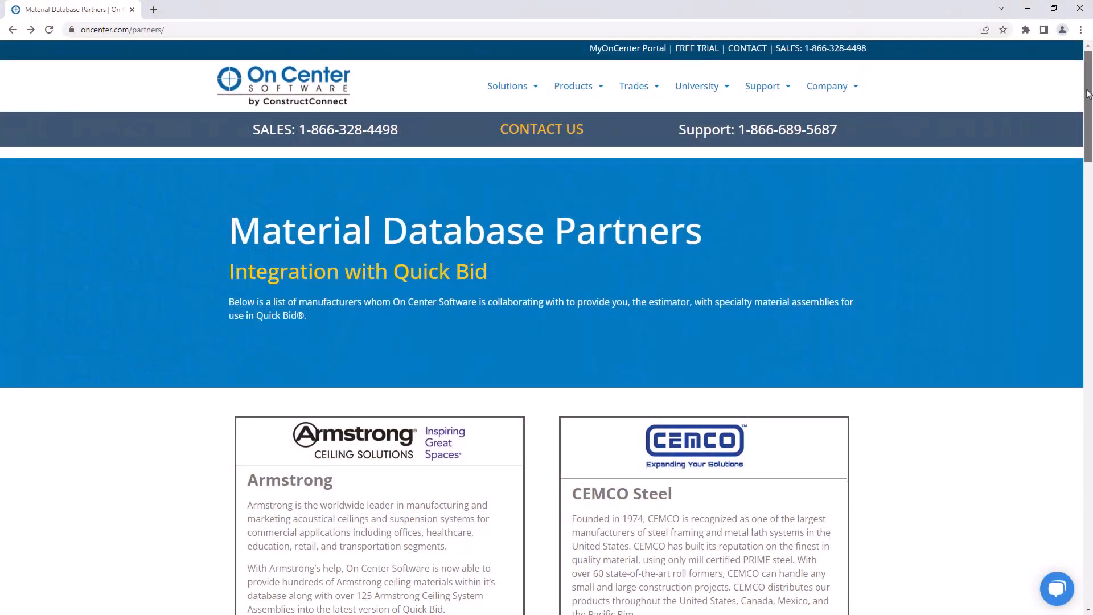
# Step: Request the manufacturer download from the master Condition Assembly List
pyautogui.scroll(-3)
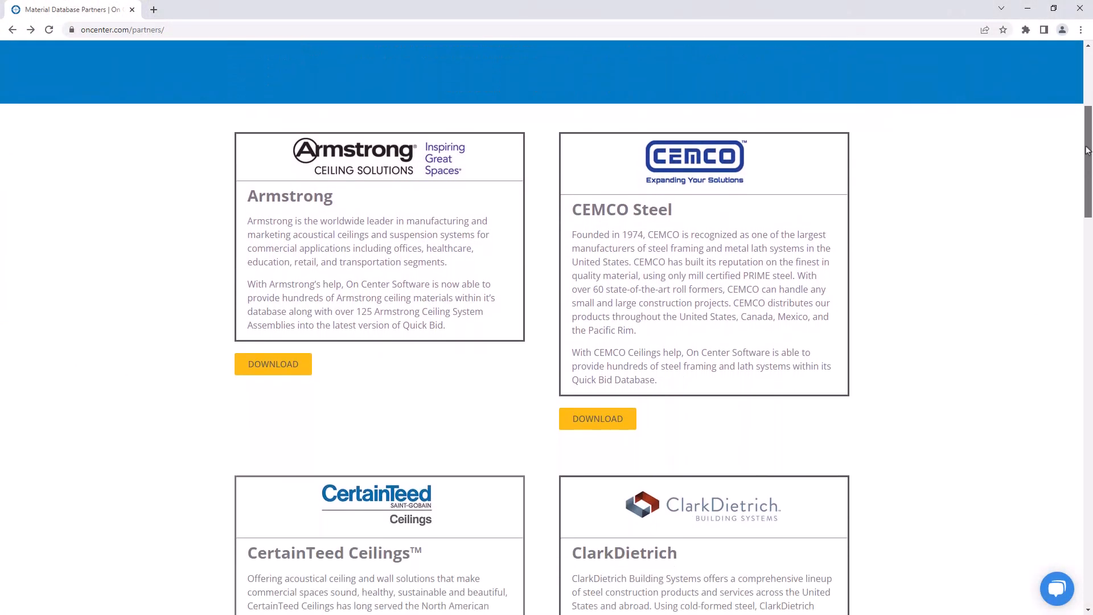
pyautogui.scroll(-3)
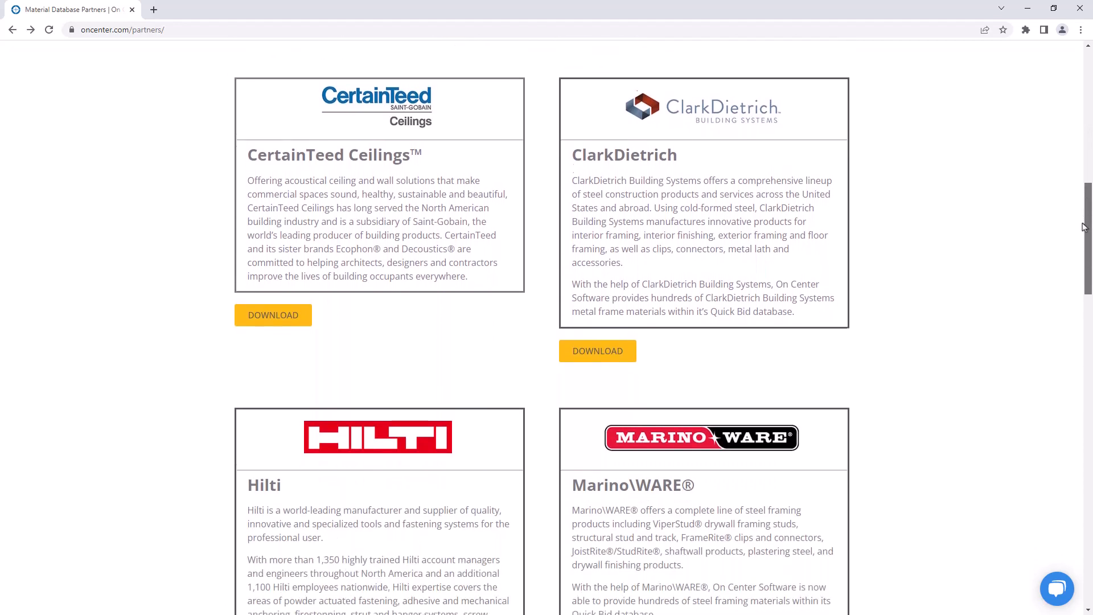
pyautogui.scroll(-3)
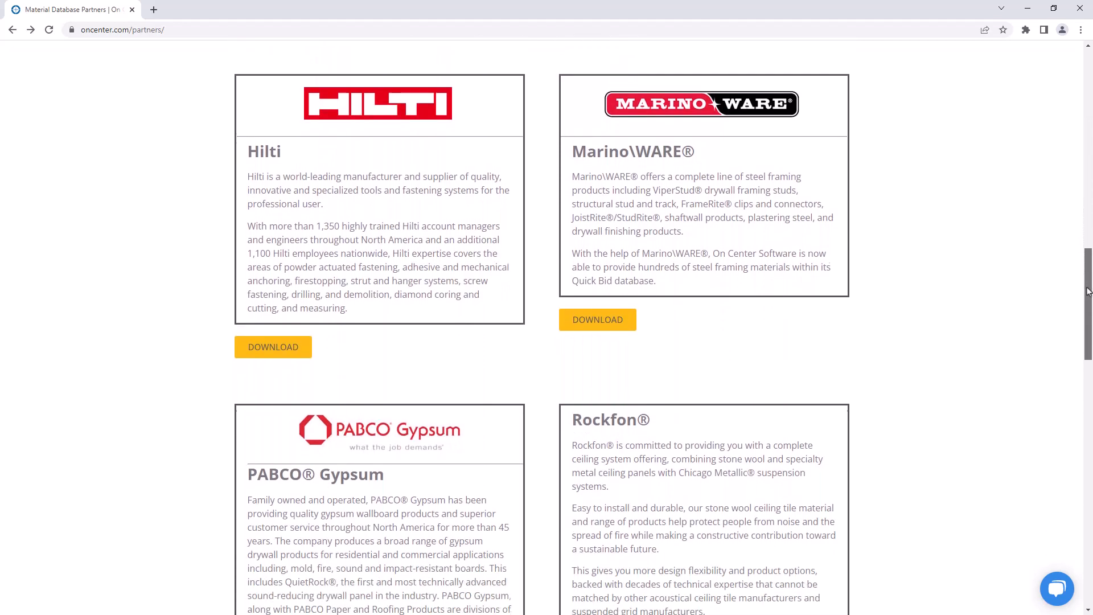
pyautogui.scroll(-3)
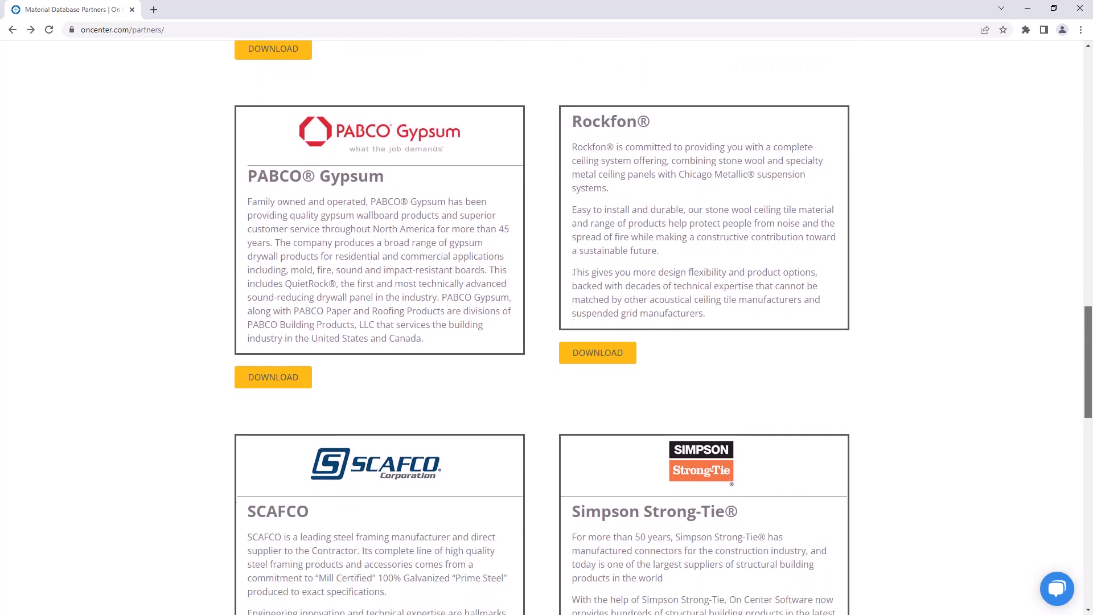
pyautogui.scroll(-3)
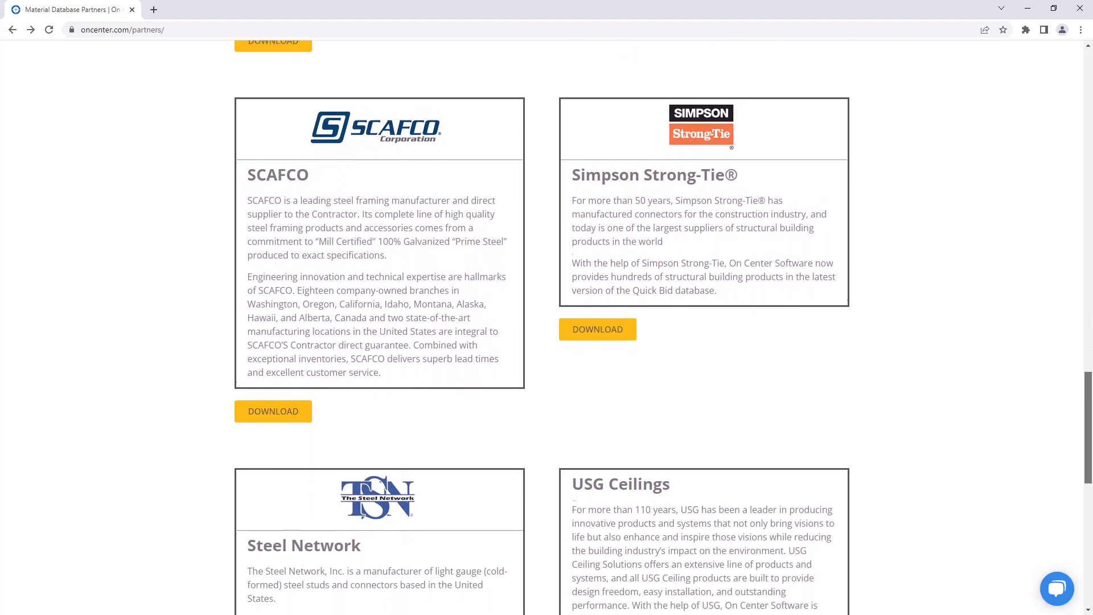
pyautogui.scroll(-3)
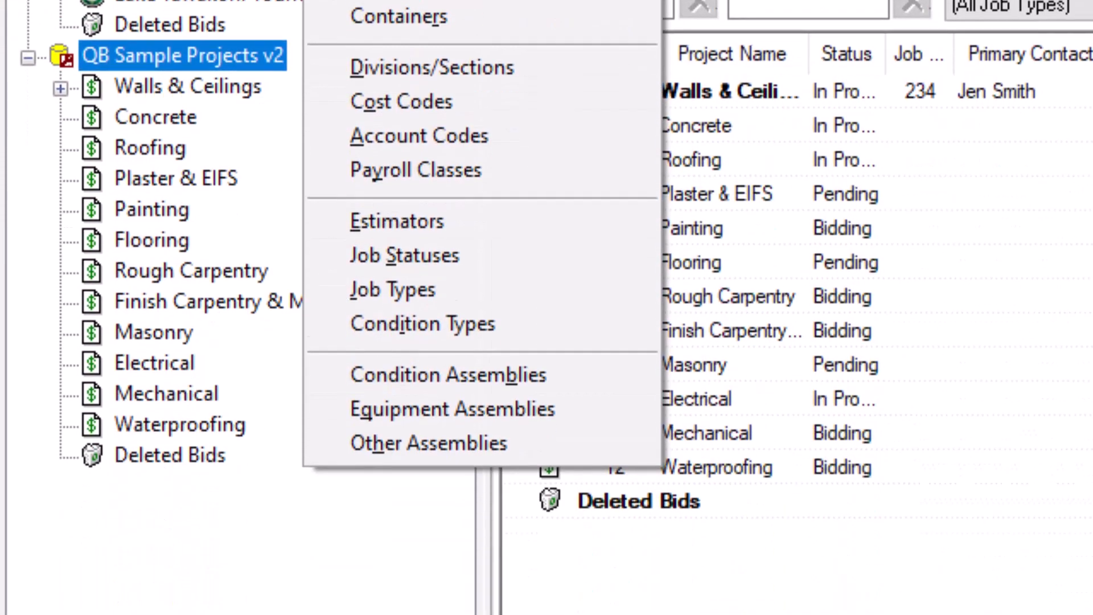
pyautogui.click(448, 374)
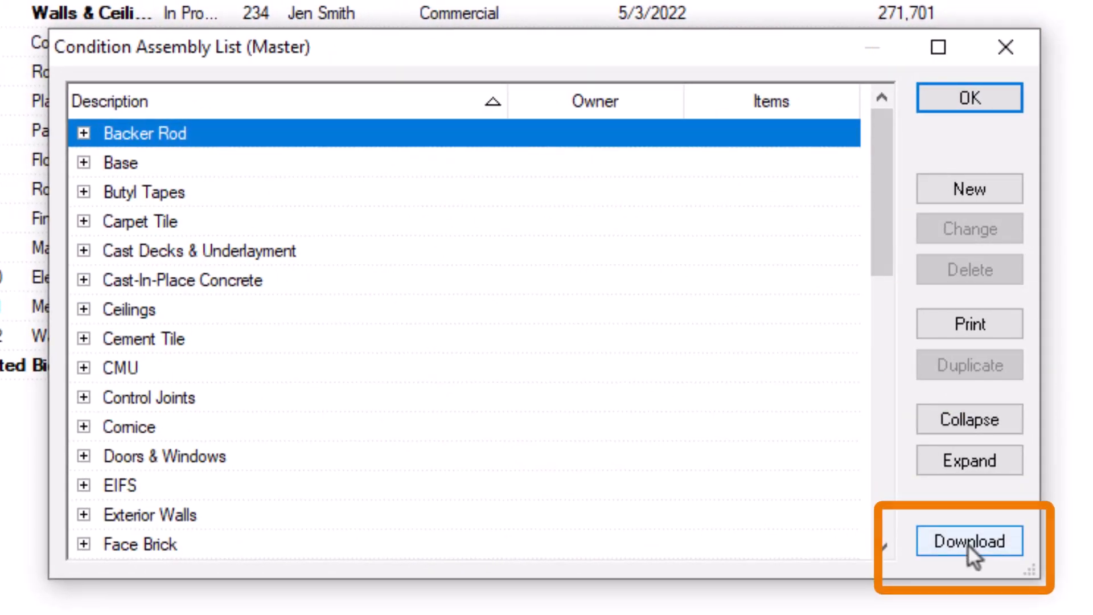
pyautogui.click(968, 541)
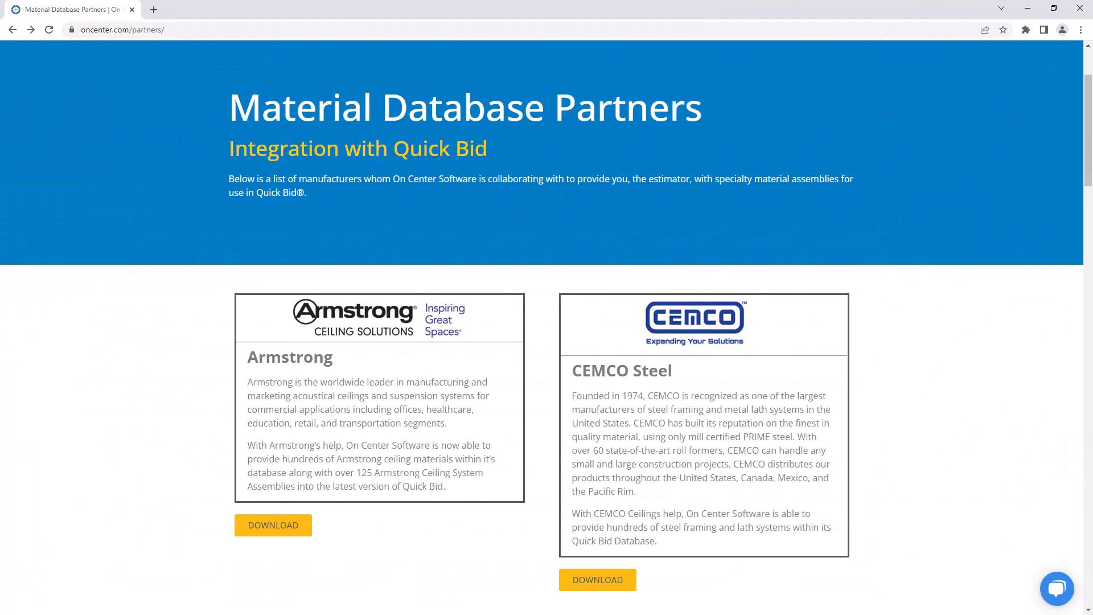
pyautogui.moveTo(959, 426)
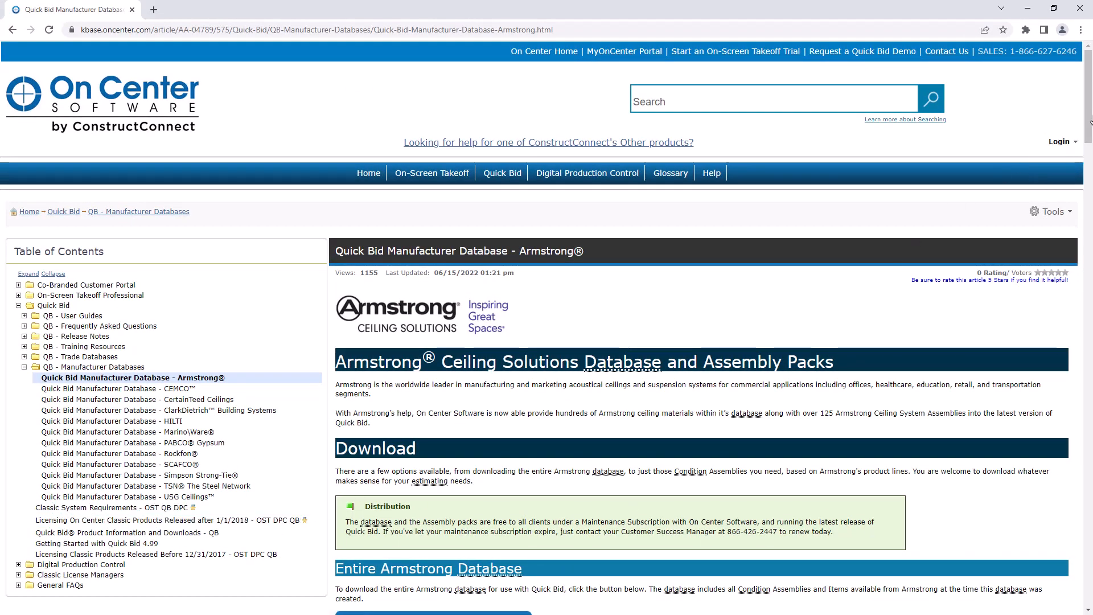
# Step: Download the Armstrong database zip and show it in its Downloads folder
pyautogui.scroll(-3)
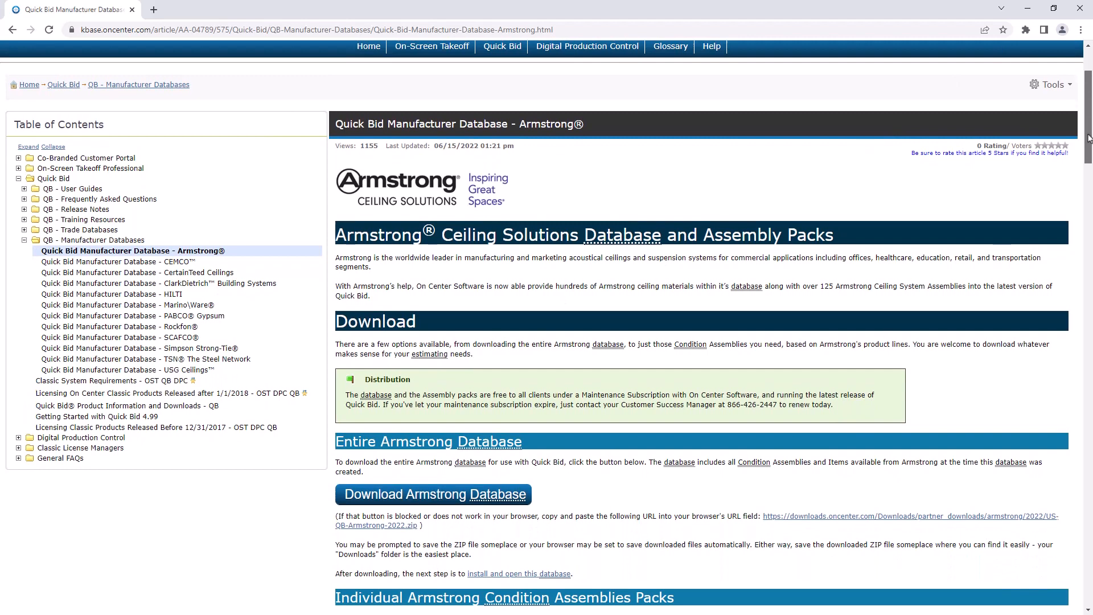
pyautogui.scroll(-3)
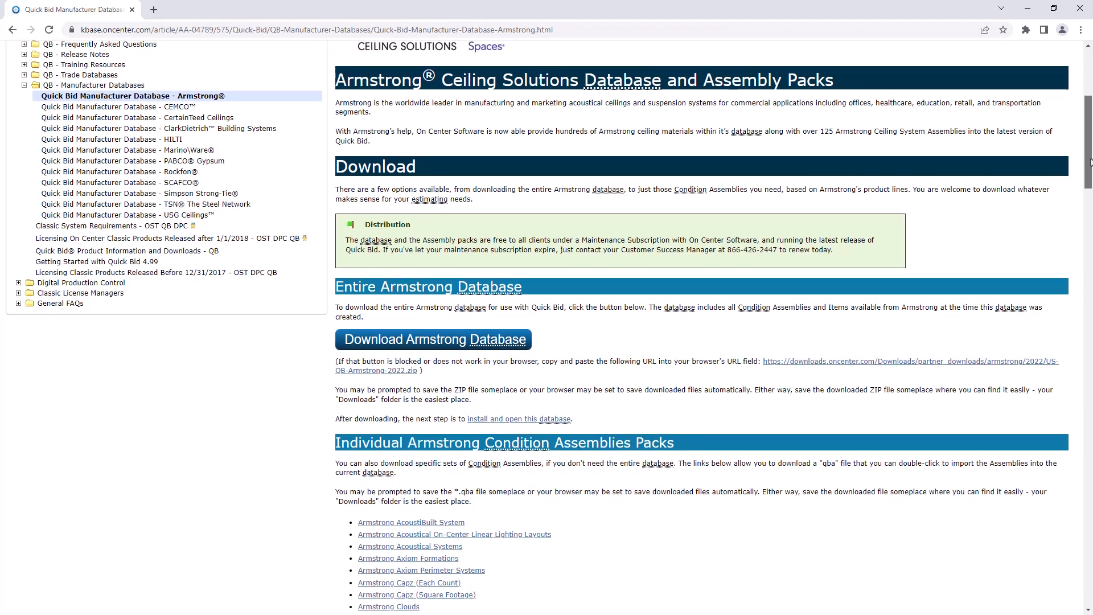
pyautogui.scroll(-3)
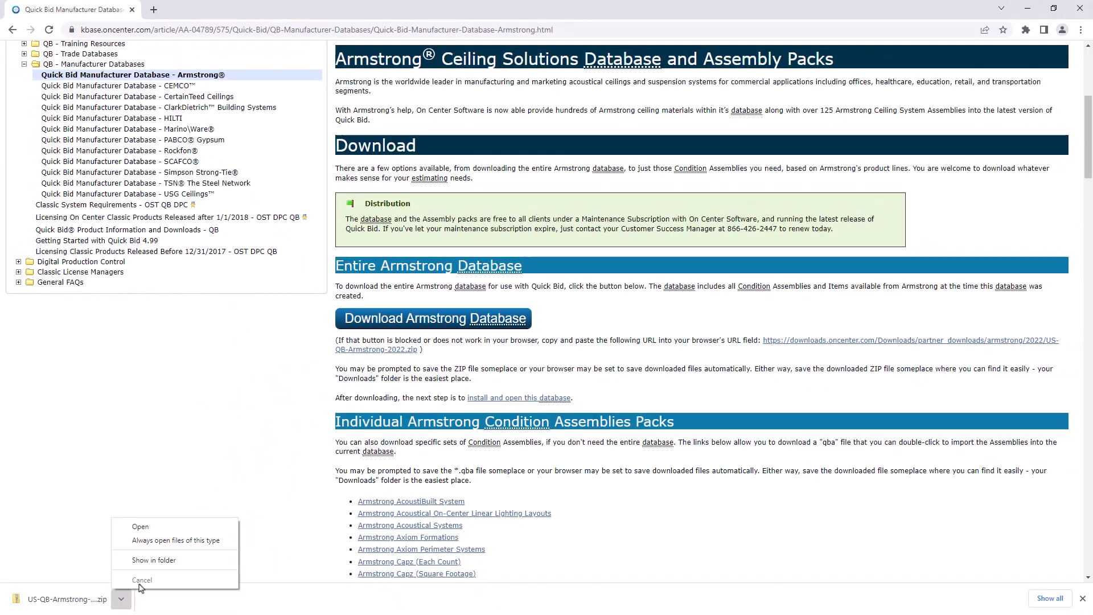
pyautogui.click(155, 559)
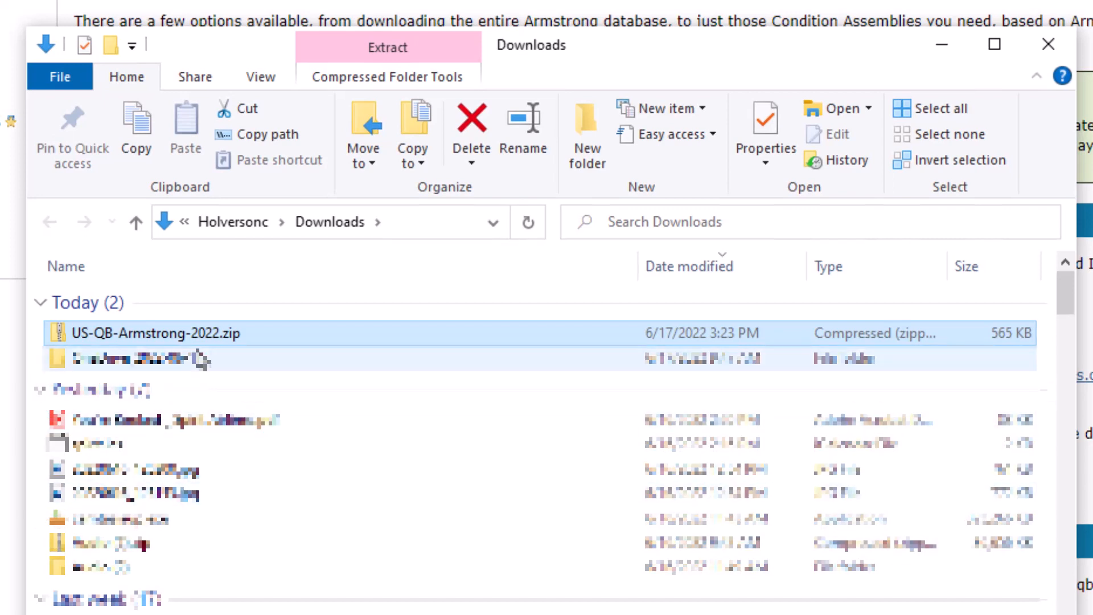
# Step: View US-QB-Armstrong-2022.zip's contents and start Extract all
pyautogui.doubleClick(148, 333)
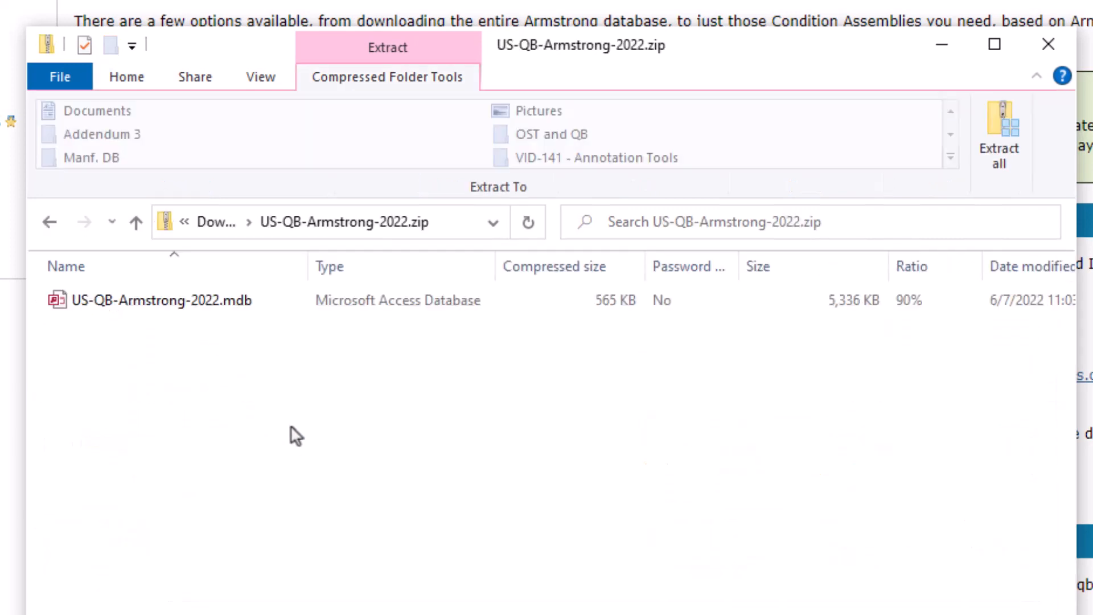
pyautogui.moveTo(307, 454)
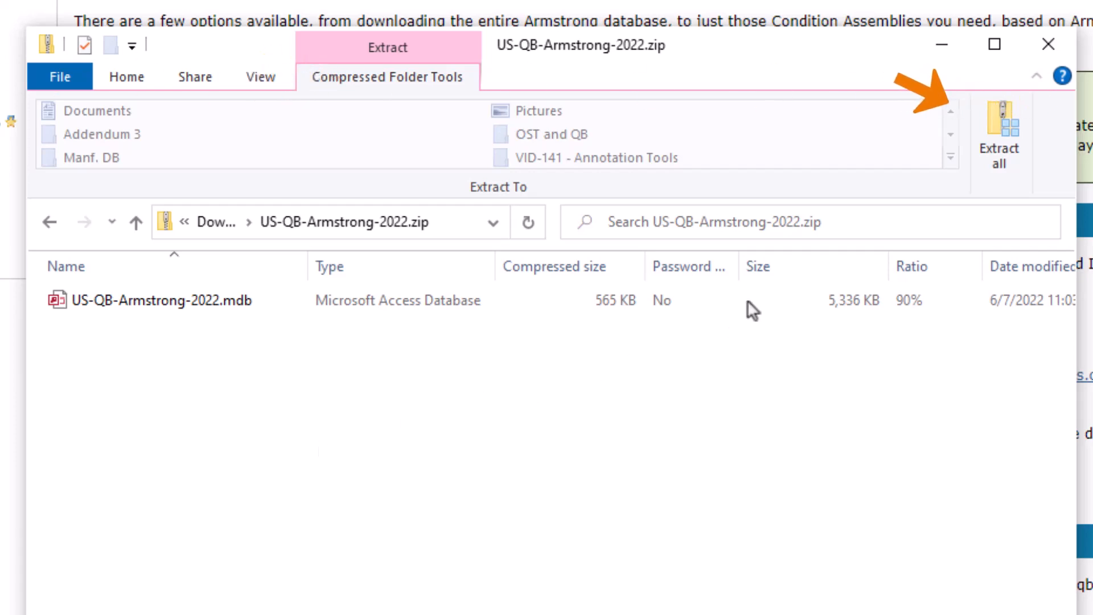
pyautogui.click(1001, 131)
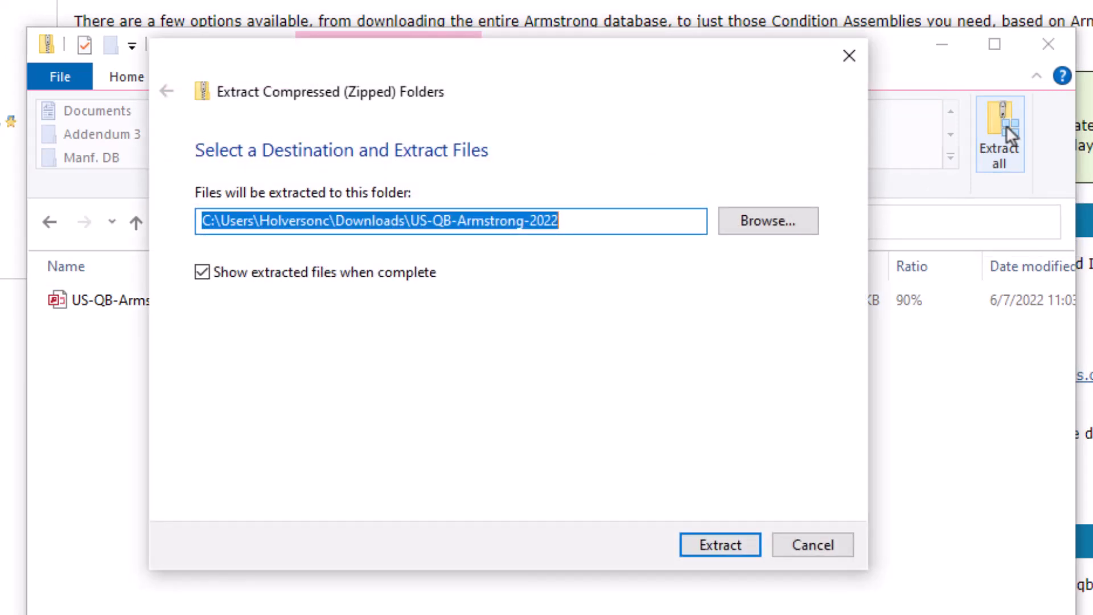
# Step: Extract the Armstrong database into C:\OCS Documents\Quick Bid
pyautogui.click(767, 221)
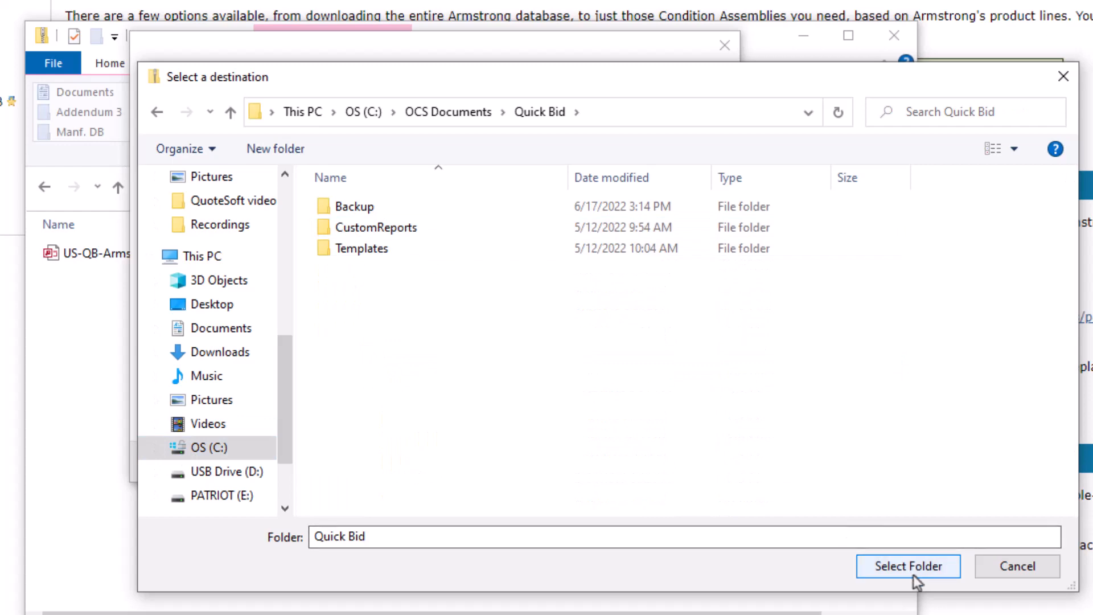
pyautogui.click(925, 565)
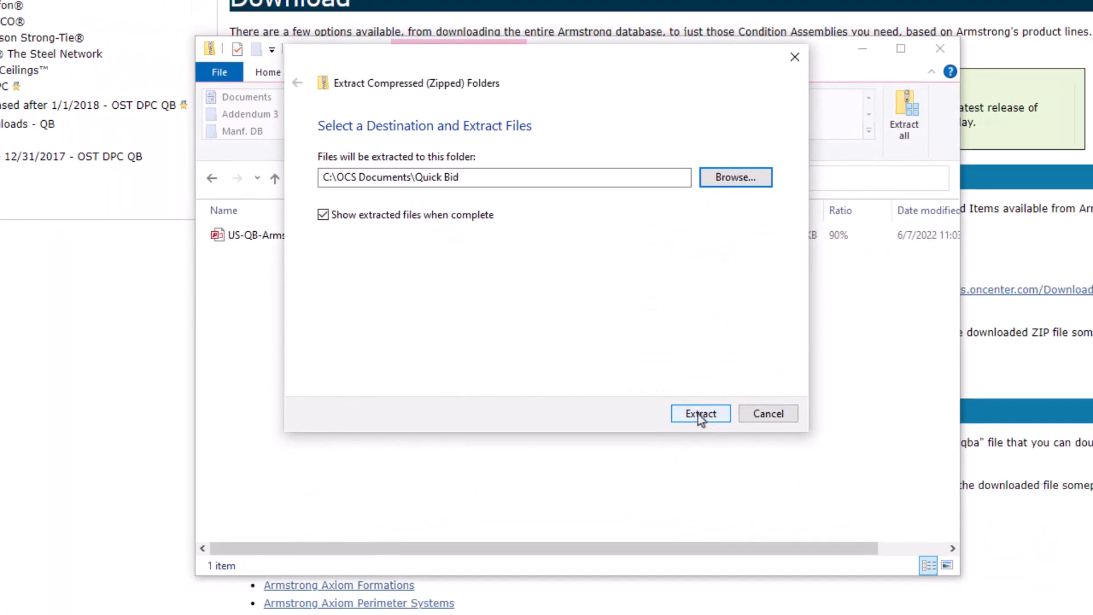
pyautogui.click(700, 414)
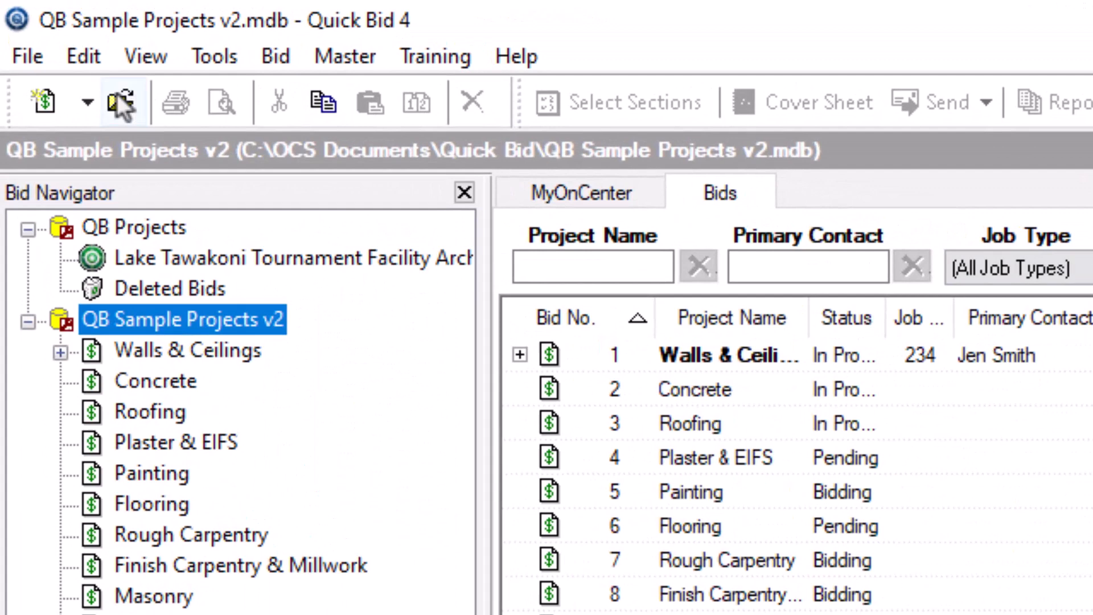
# Step: Begin creating a new Microsoft Access database from the New dropdown
pyautogui.click(87, 103)
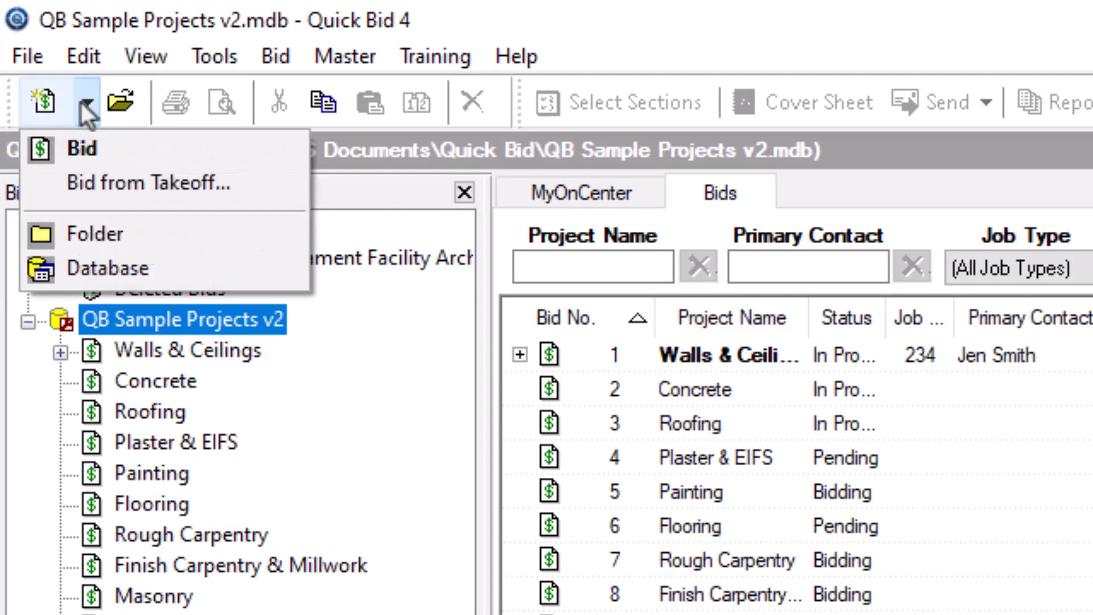
pyautogui.click(107, 268)
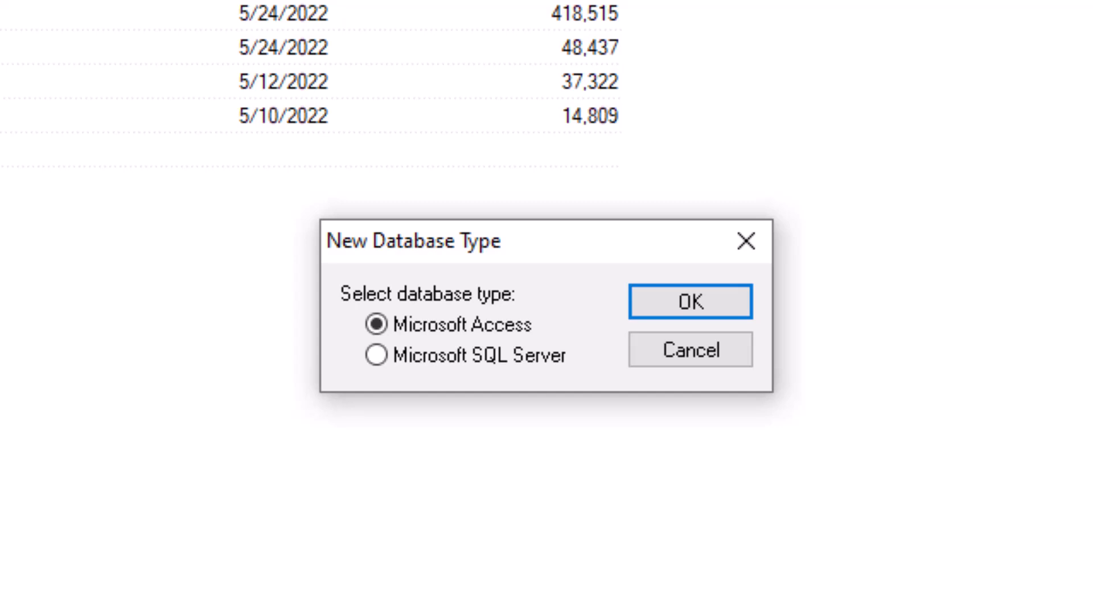
pyautogui.click(690, 300)
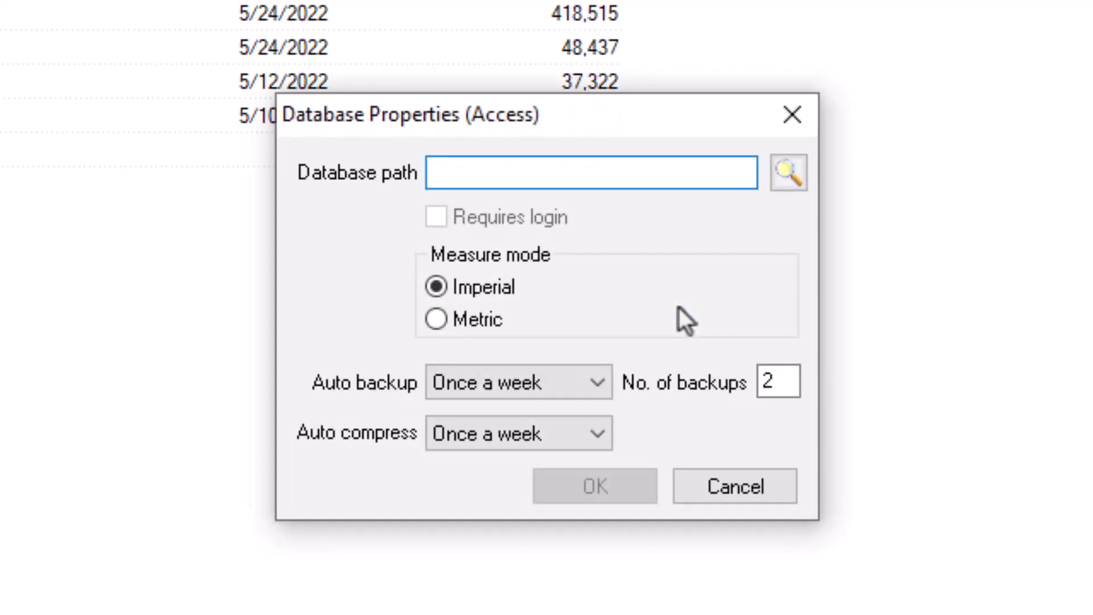
# Step: Name the database '2nd Qtr 2022', set 5 backups, and confirm its properties
pyautogui.write('2')
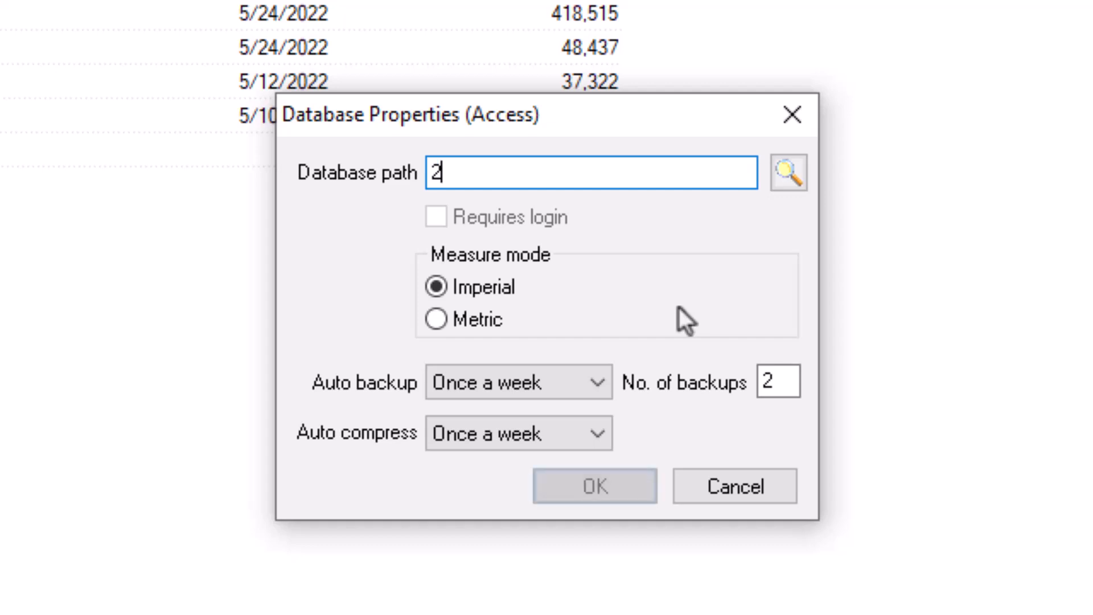
pyautogui.write('nd Qtr')
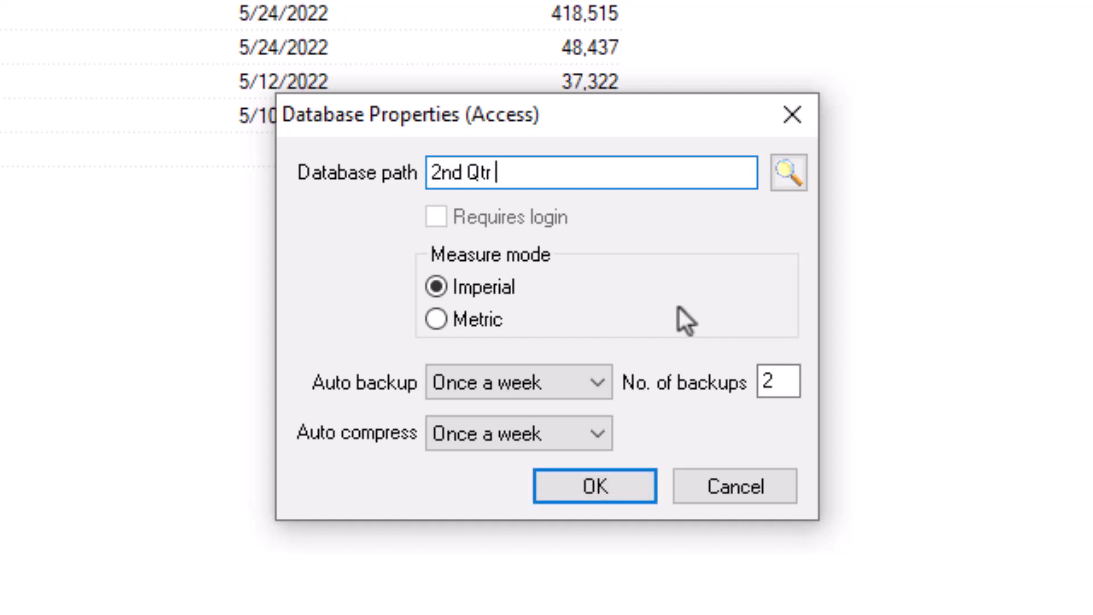
pyautogui.write('2022')
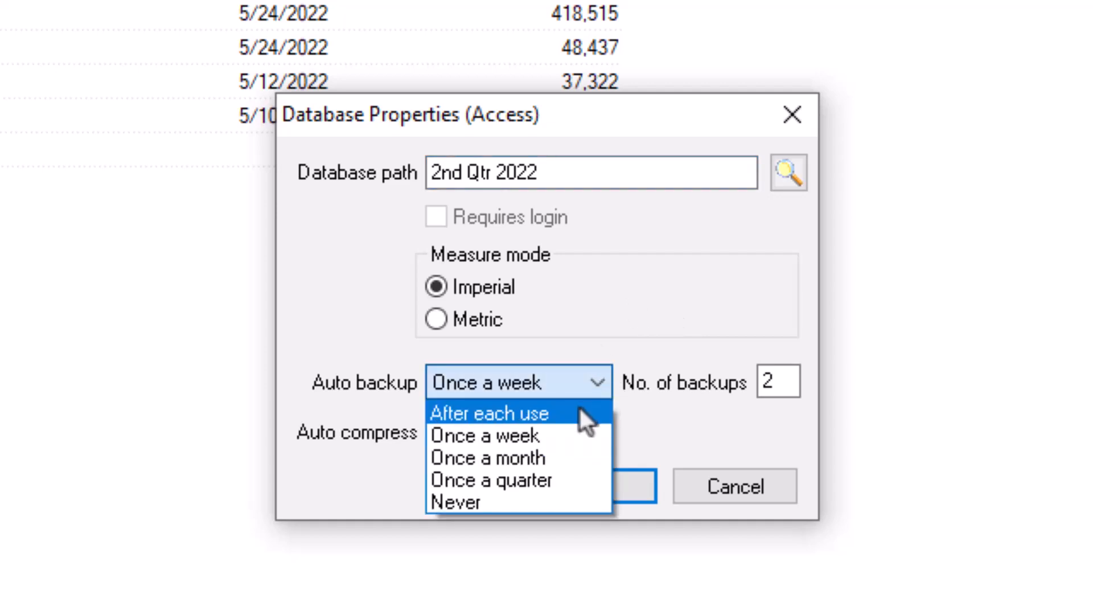
pyautogui.click(489, 414)
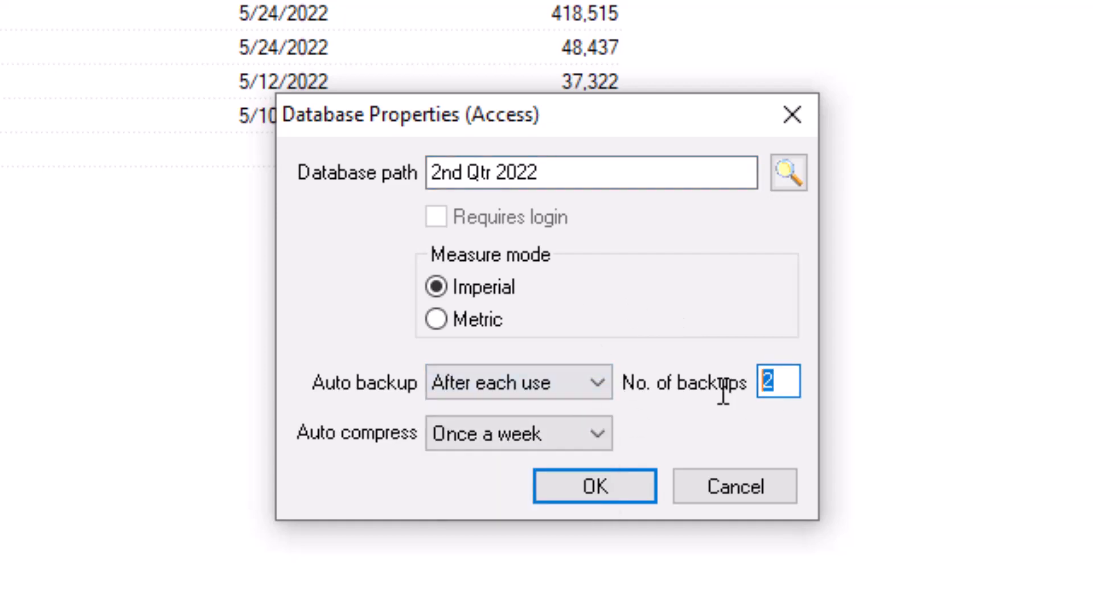
pyautogui.write('5')
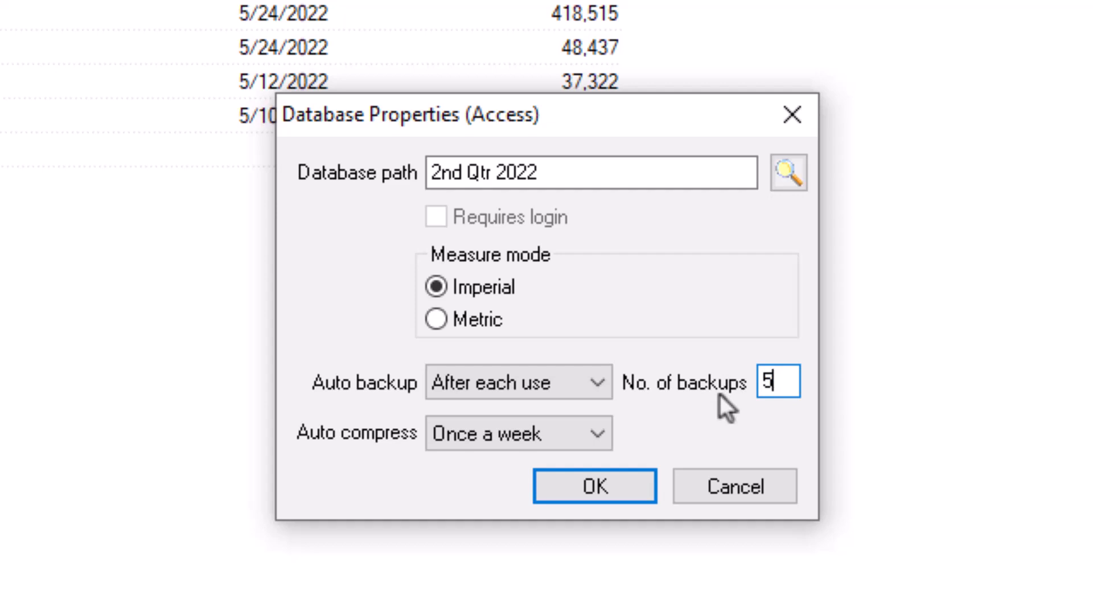
pyautogui.click(595, 486)
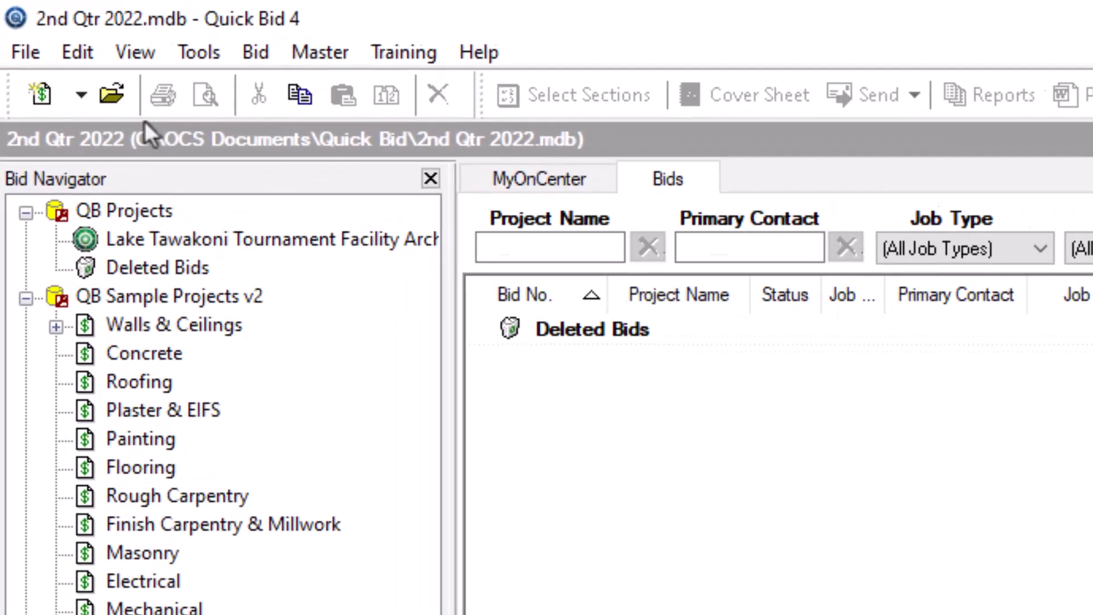
# Step: Open the US-QB-Armstrong-2022 database alongside 2nd Qtr 2022
pyautogui.click(112, 93)
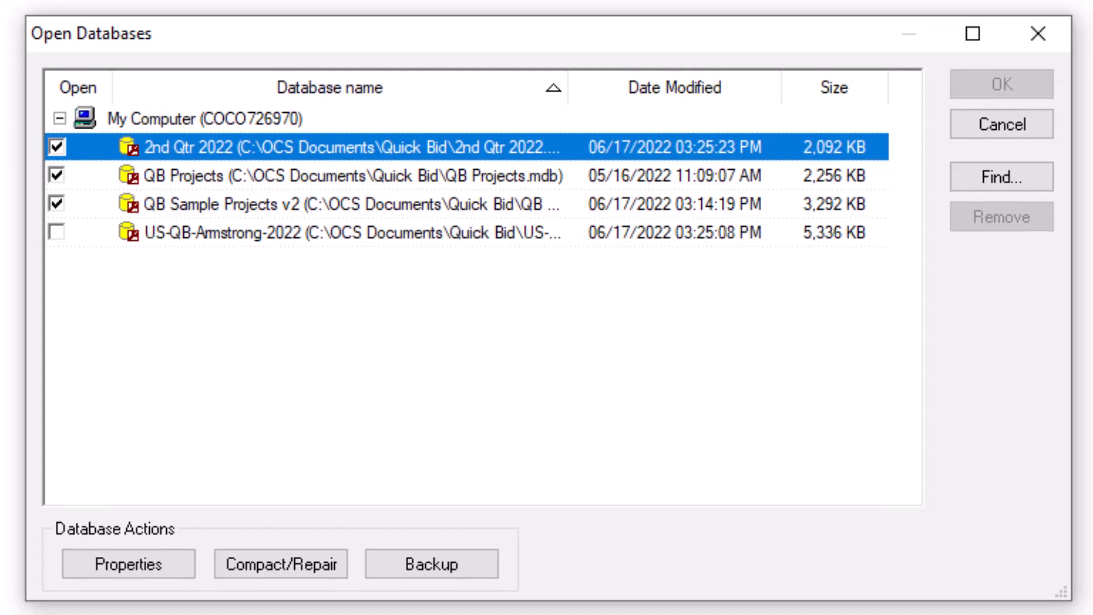
pyautogui.click(52, 228)
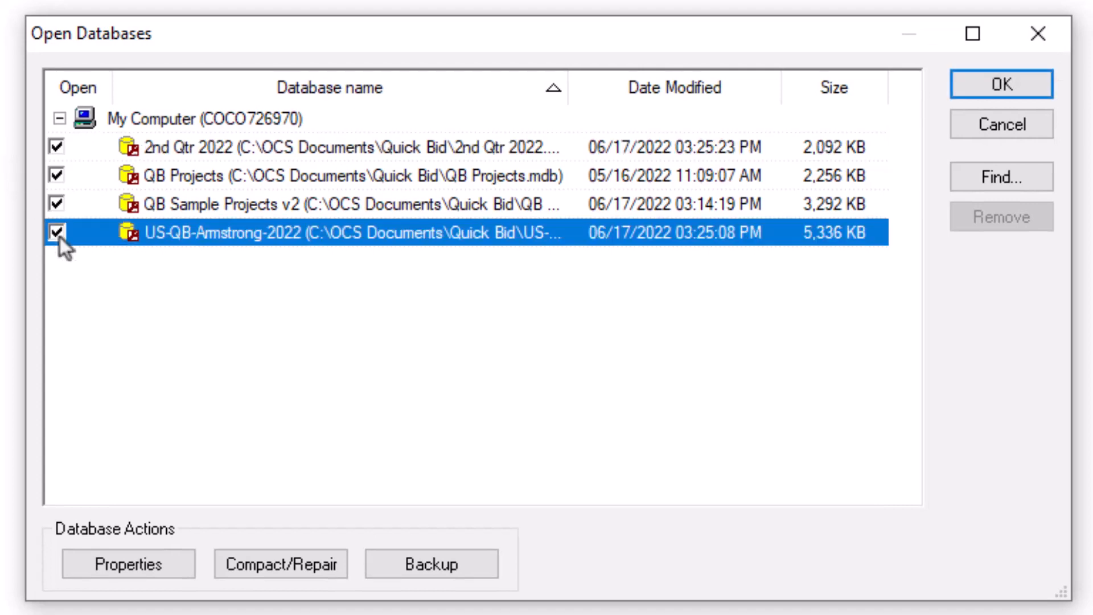
pyautogui.click(1003, 84)
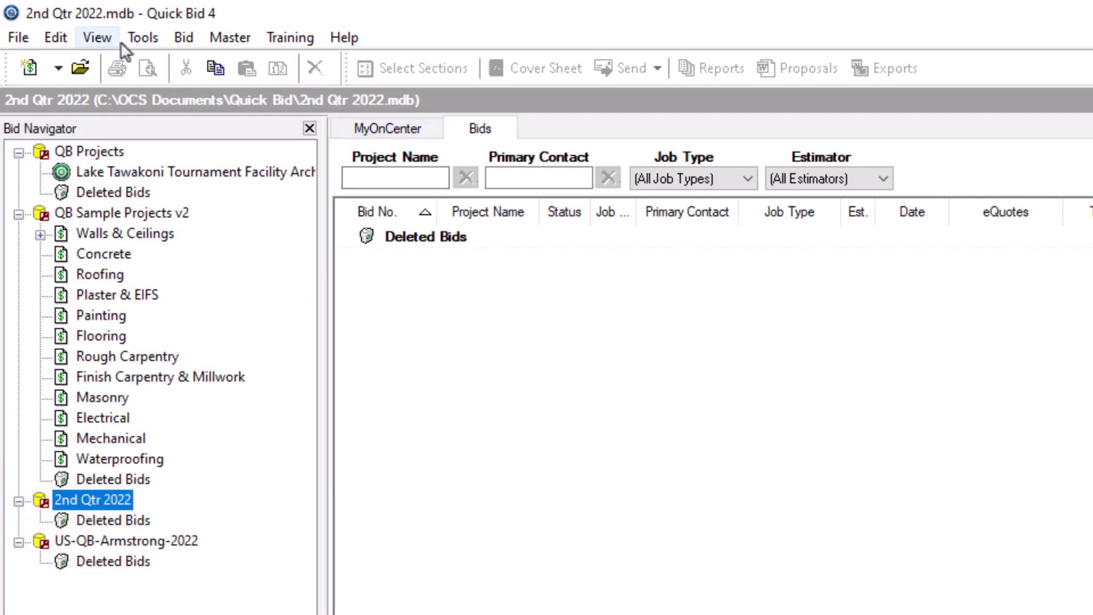
# Step: Show the Bid Navigator and select US-QB-Armstrong-2022 as the synchronization source
pyautogui.click(96, 37)
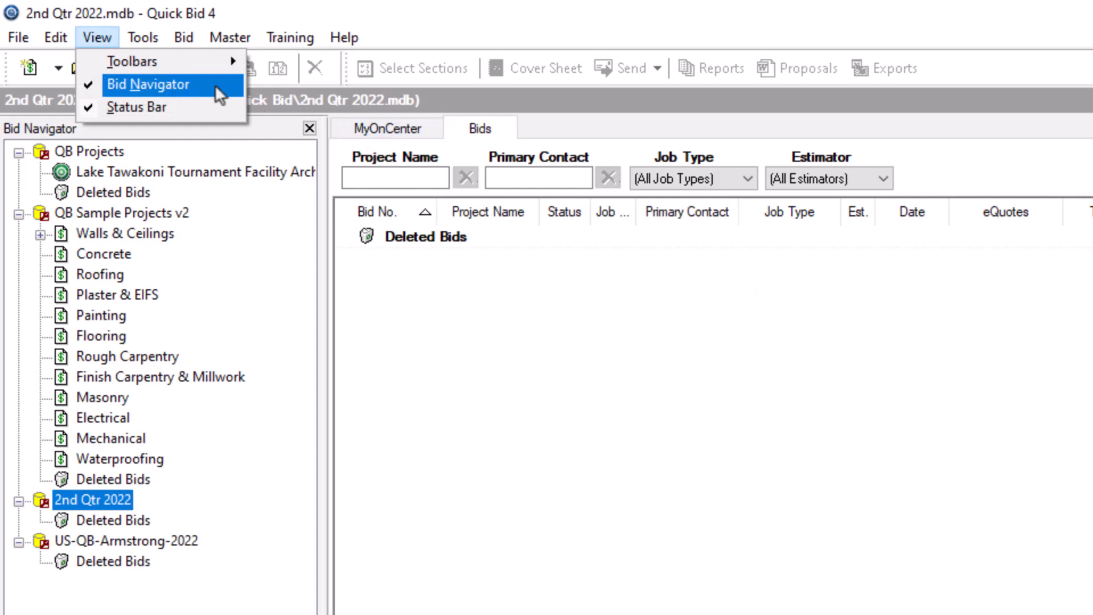
pyautogui.click(148, 84)
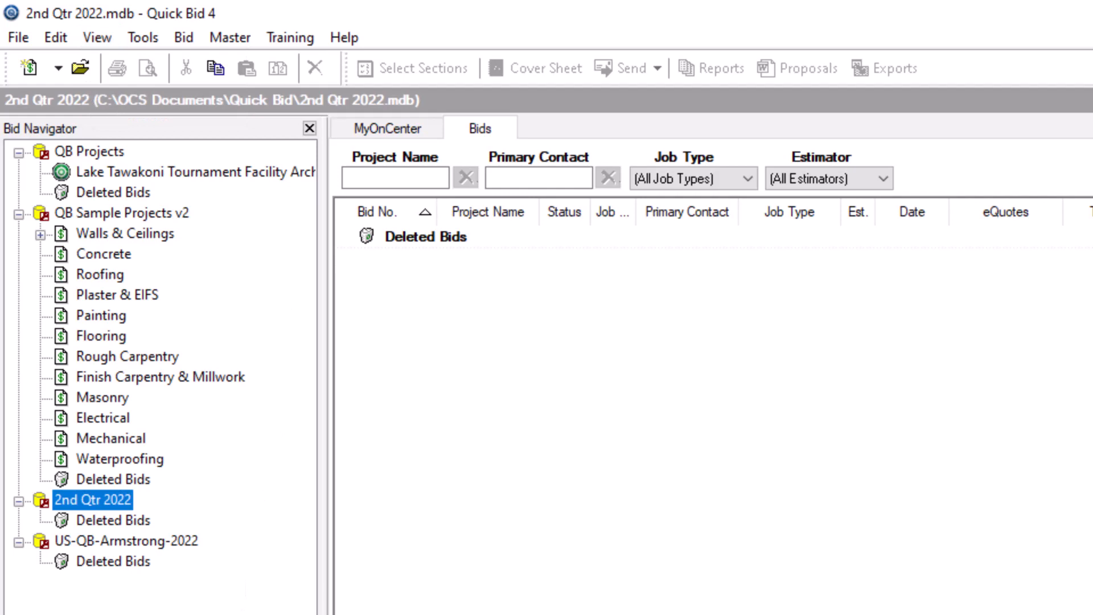
pyautogui.moveTo(188, 573)
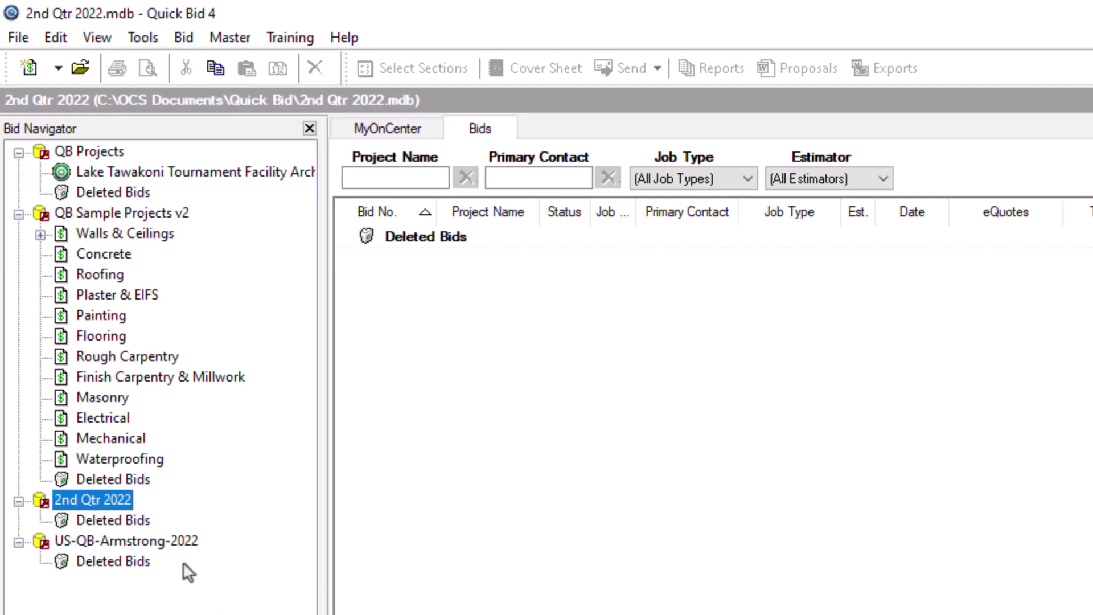
pyautogui.click(121, 541)
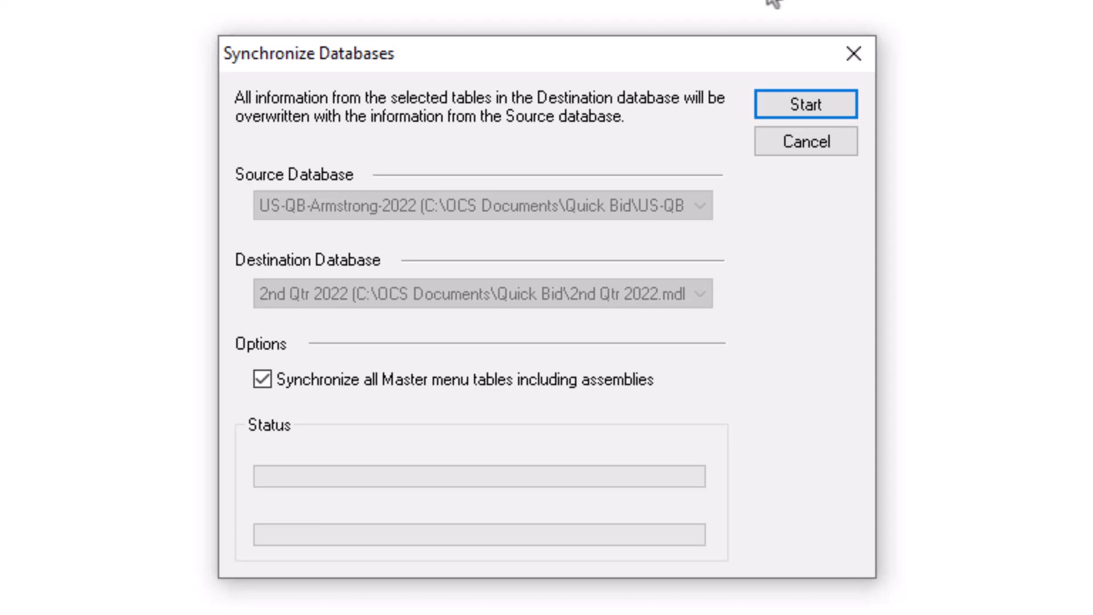
# Step: Run the Armstrong-to-2nd Qtr 2022 synchronization and acknowledge completion
pyautogui.click(806, 105)
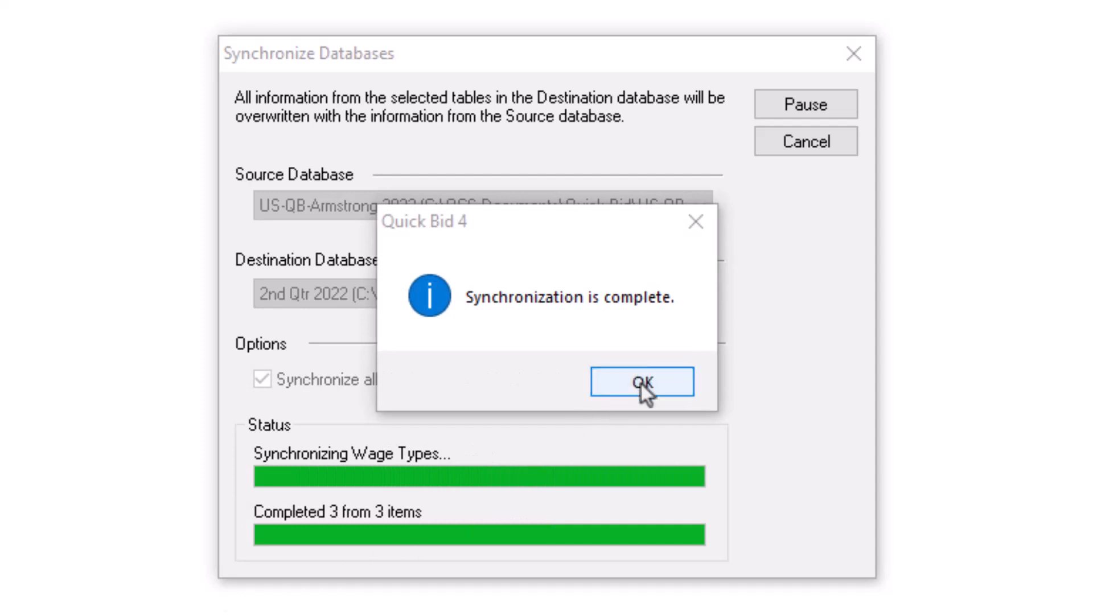
pyautogui.click(642, 382)
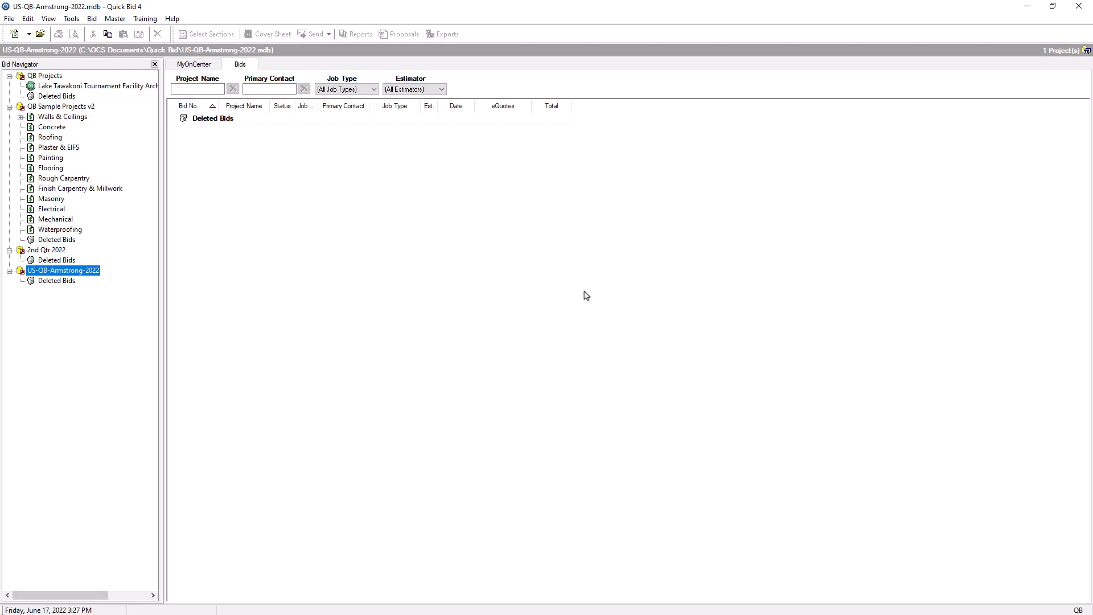
pyautogui.moveTo(127, 123)
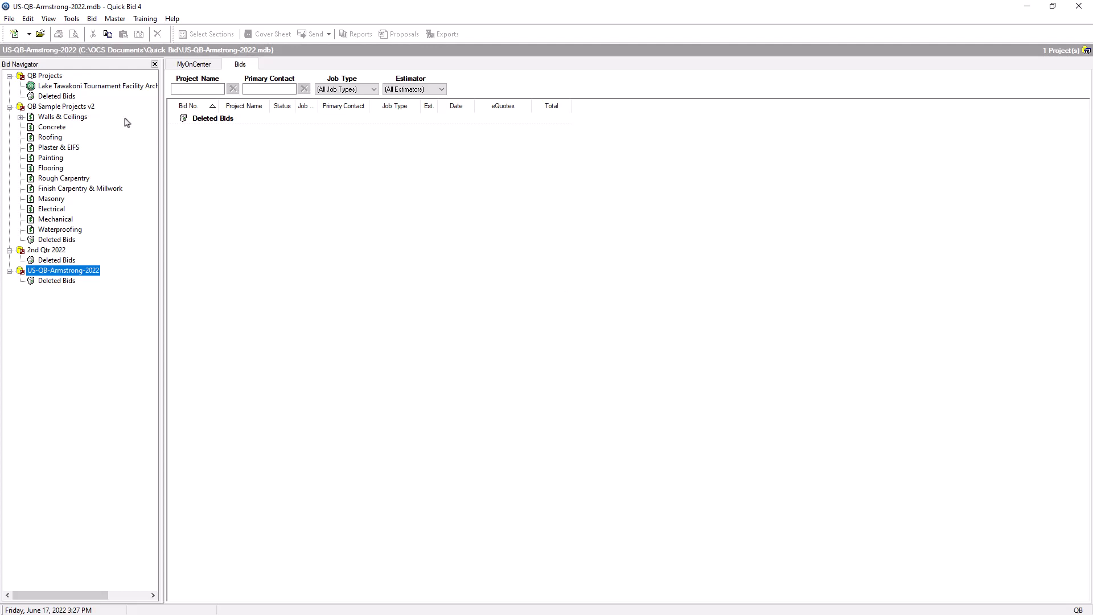
# Step: Select QB Projects in the Bid Navigator as the next synchronization source
pyautogui.click(35, 75)
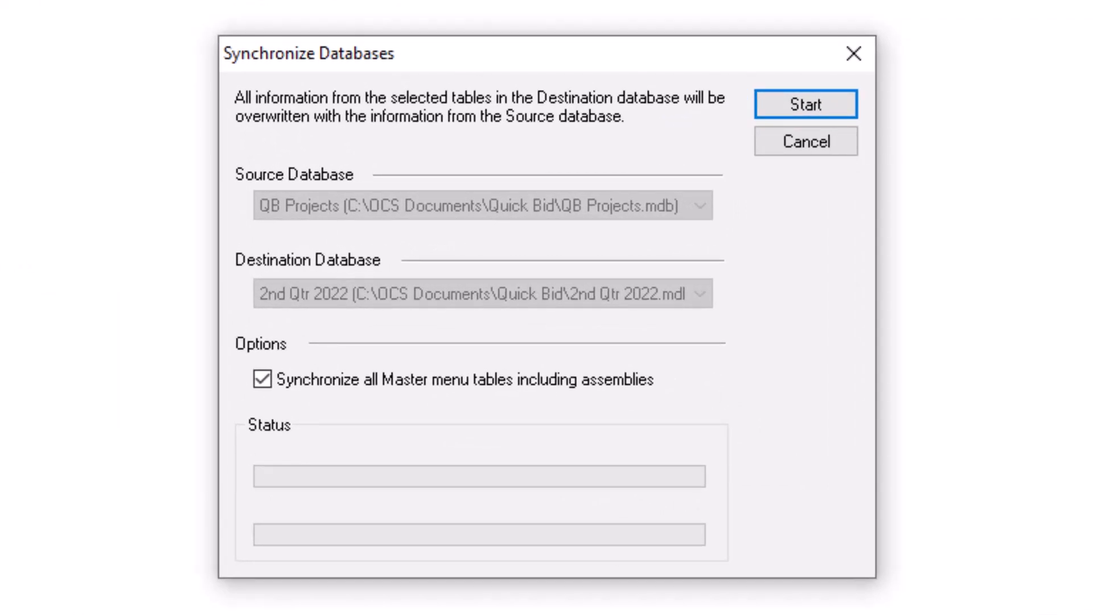
pyautogui.moveTo(103, 291)
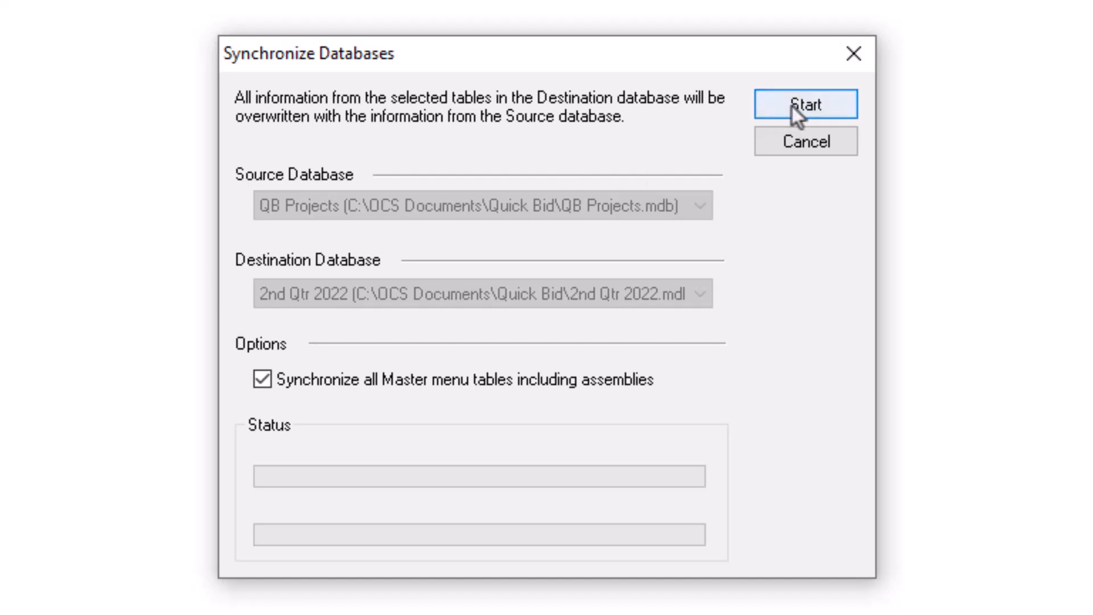
# Step: Run the QB Projects synchronization into 2nd Qtr 2022 and acknowledge completion
pyautogui.click(805, 103)
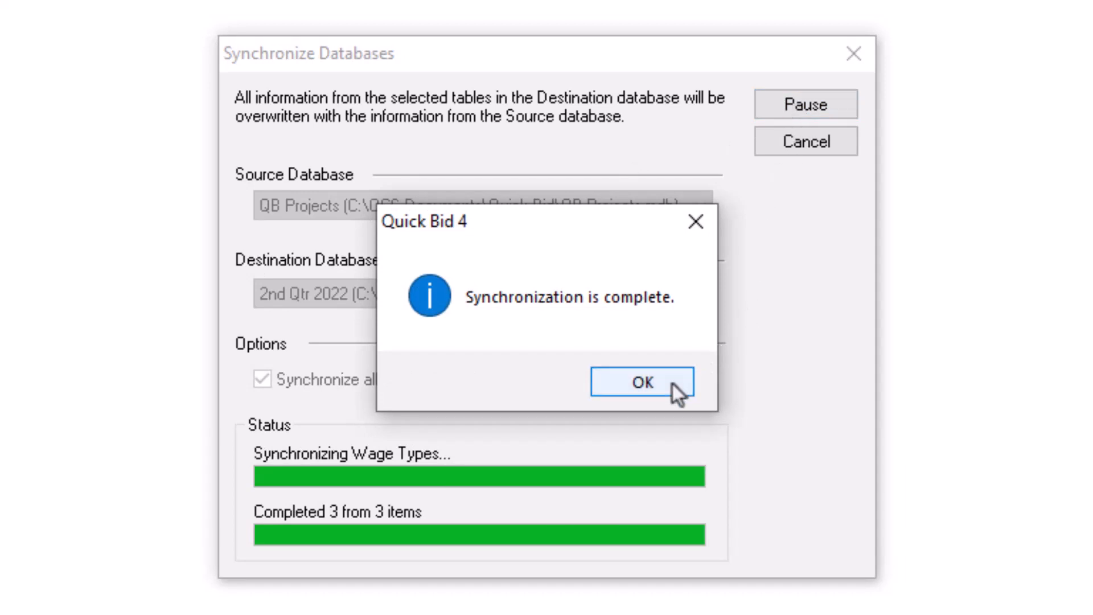
pyautogui.click(642, 383)
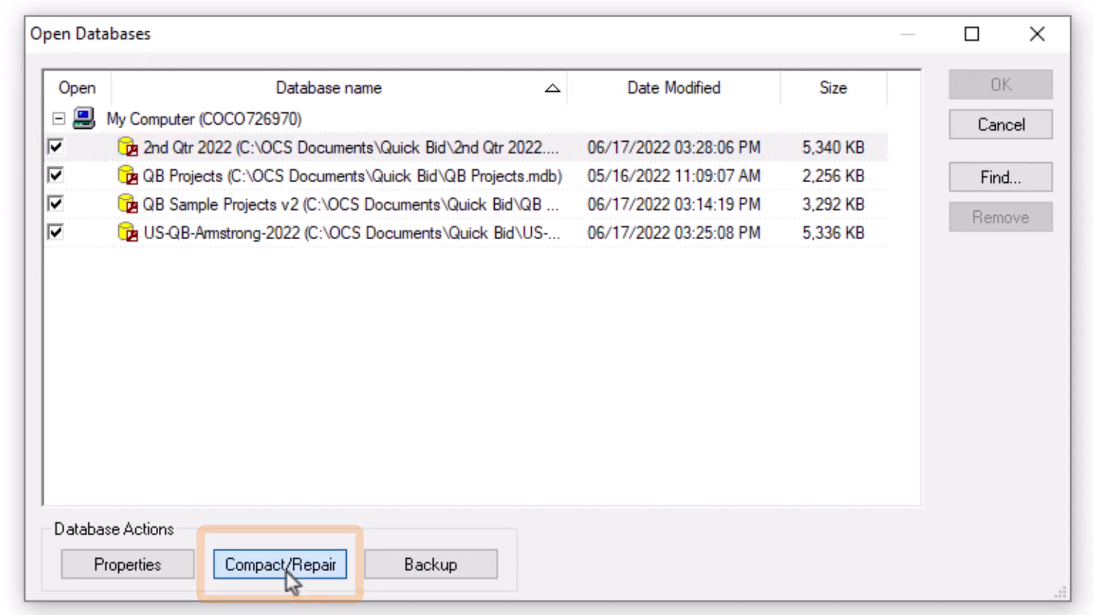
# Step: Compact and repair the 2nd Qtr 2022 database and acknowledge the result
pyautogui.click(280, 565)
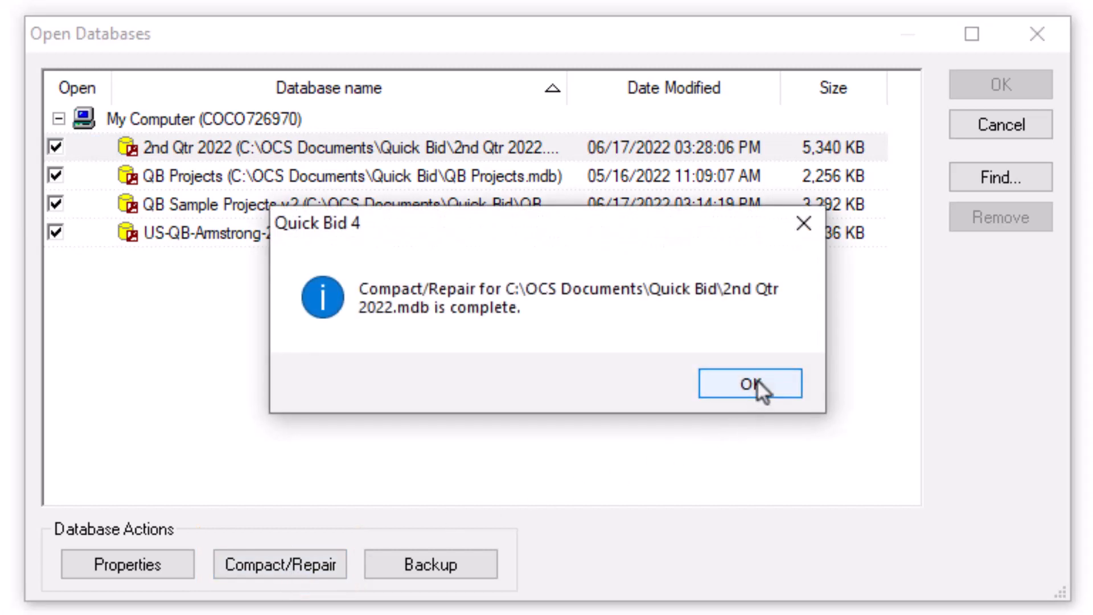
pyautogui.click(749, 384)
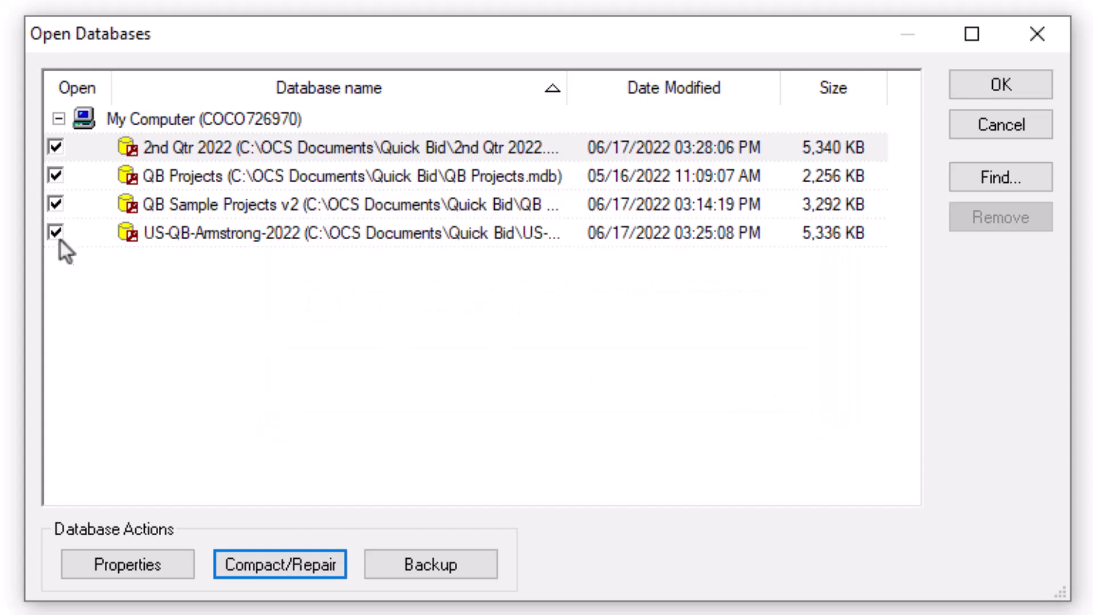
# Step: Close US-QB-Armstrong-2022 and QB Sample Projects v2, leaving QB Projects and 2nd Qtr 2022 open
pyautogui.click(55, 233)
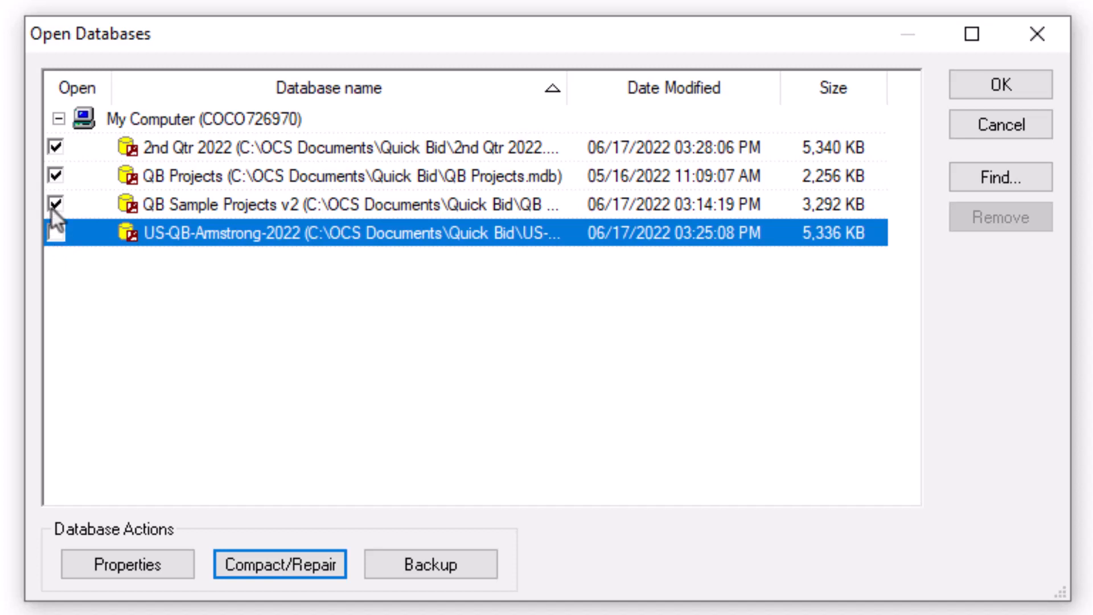
pyautogui.click(34, 200)
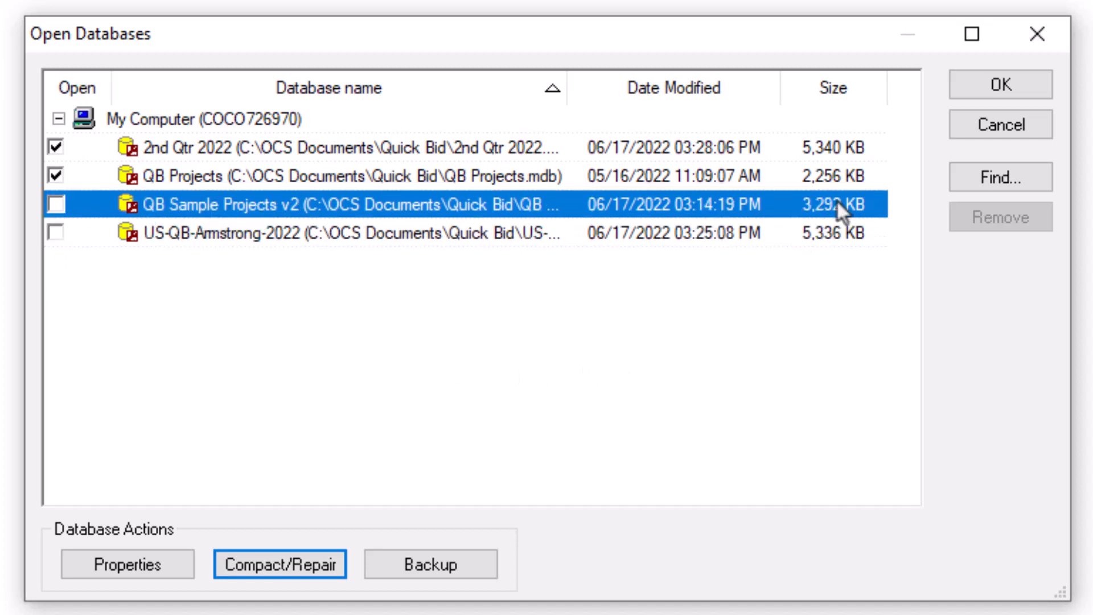
pyautogui.click(1000, 84)
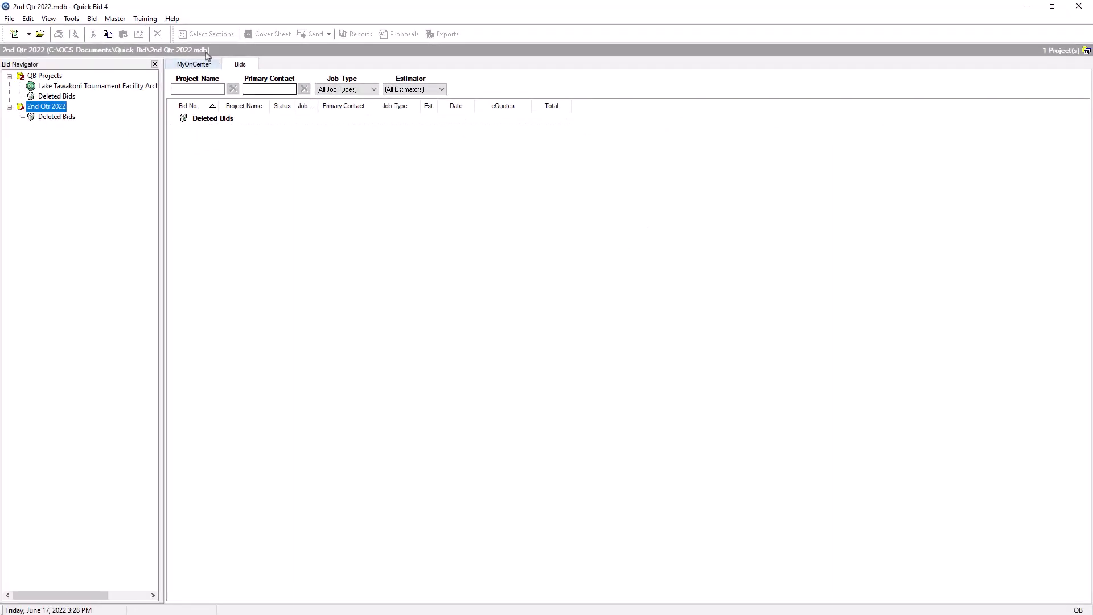
# Step: Show the Master Items List for 2nd Qtr 2022 with the Armstrong tile and grid items
pyautogui.click(114, 18)
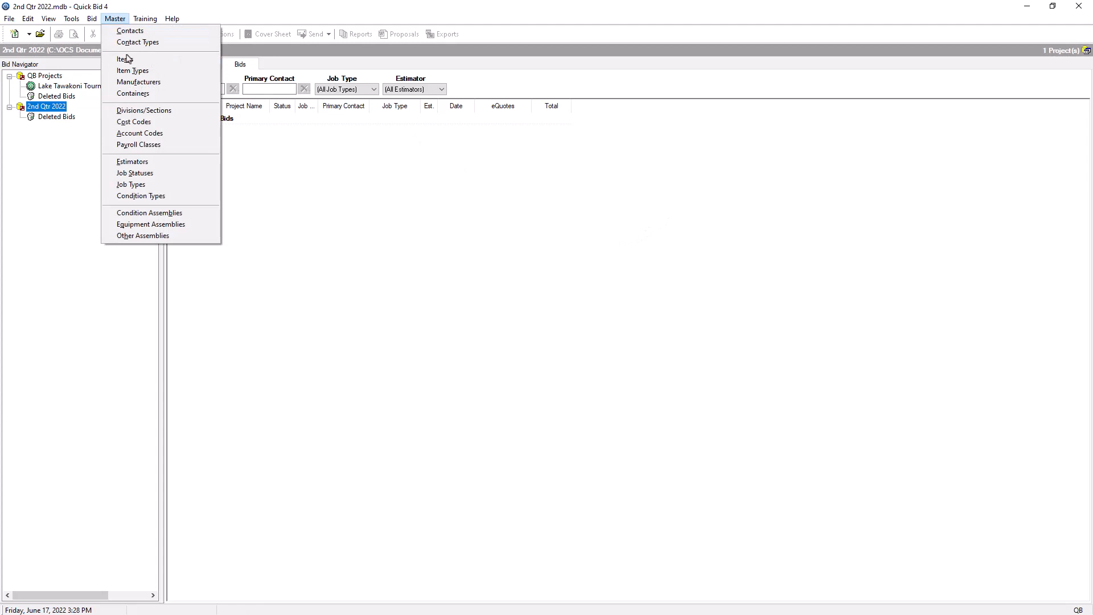
pyautogui.click(121, 59)
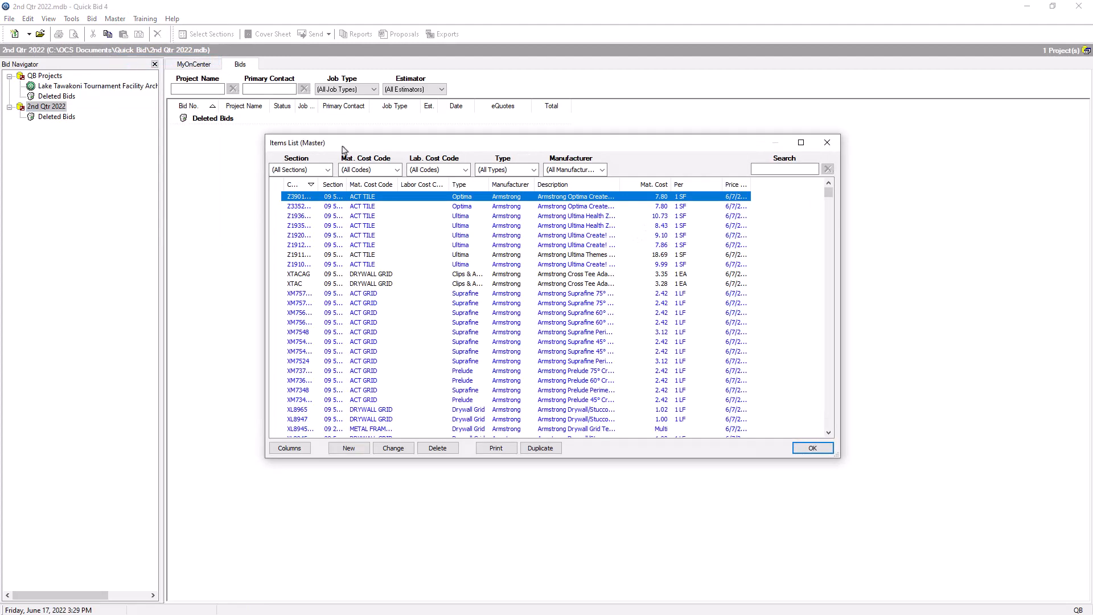
pyautogui.scroll(-3)
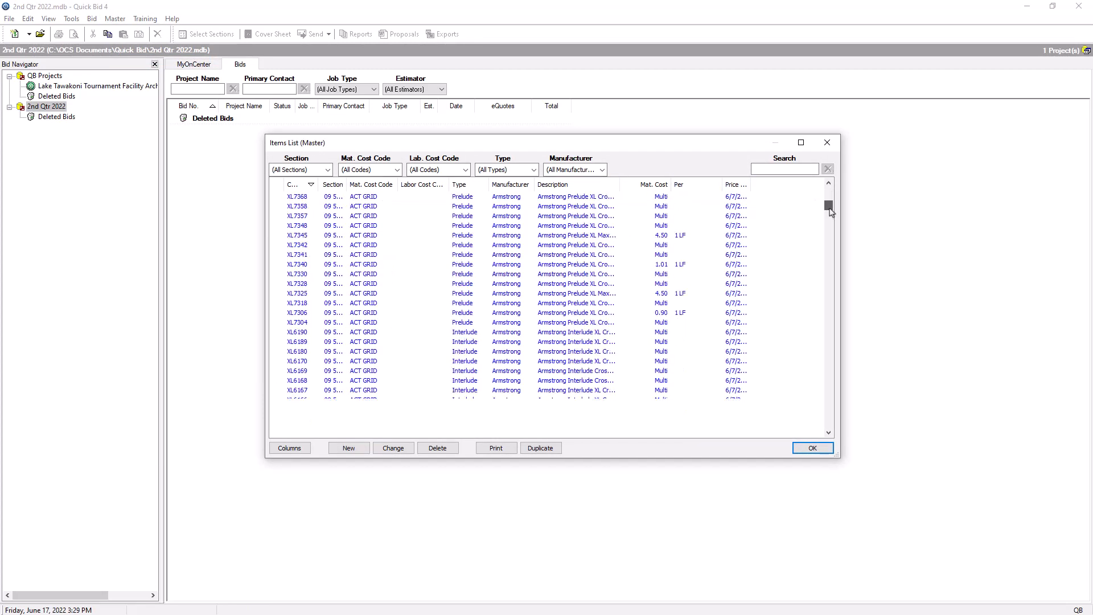